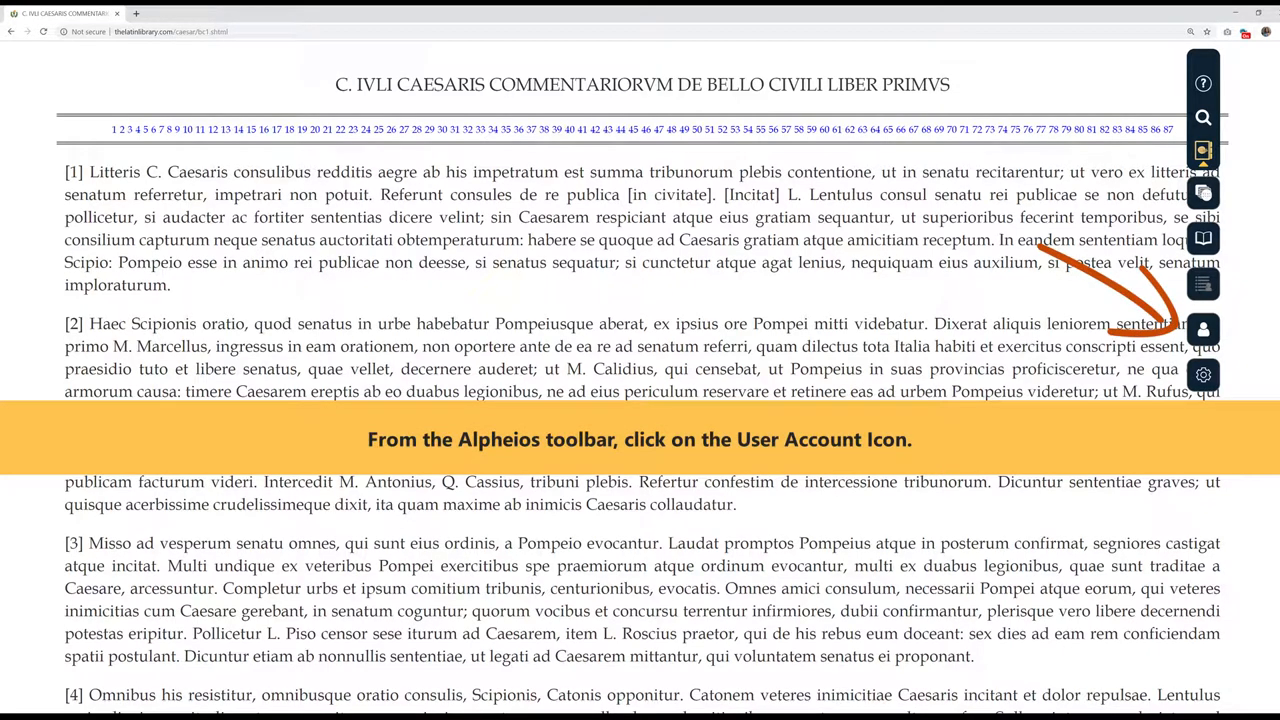
Reach the Sign Up form from the toolbar's User Account panel via Log In.
click(1204, 328)
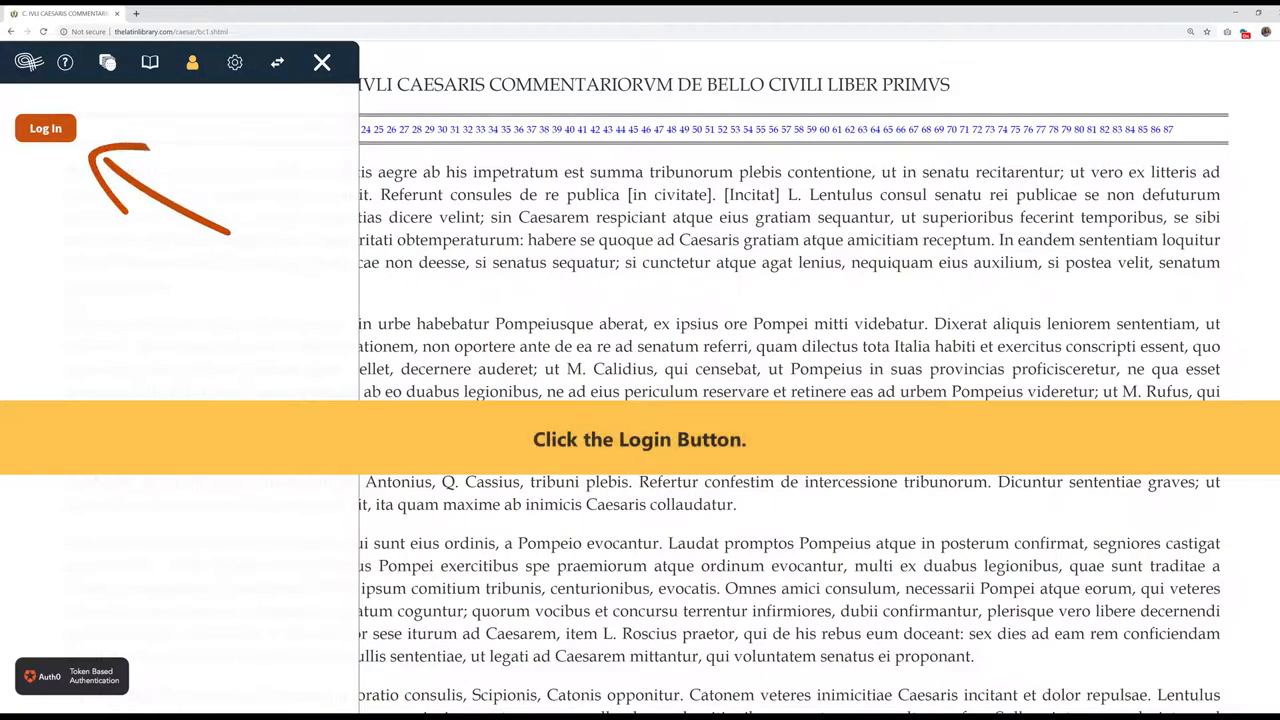
click(44, 128)
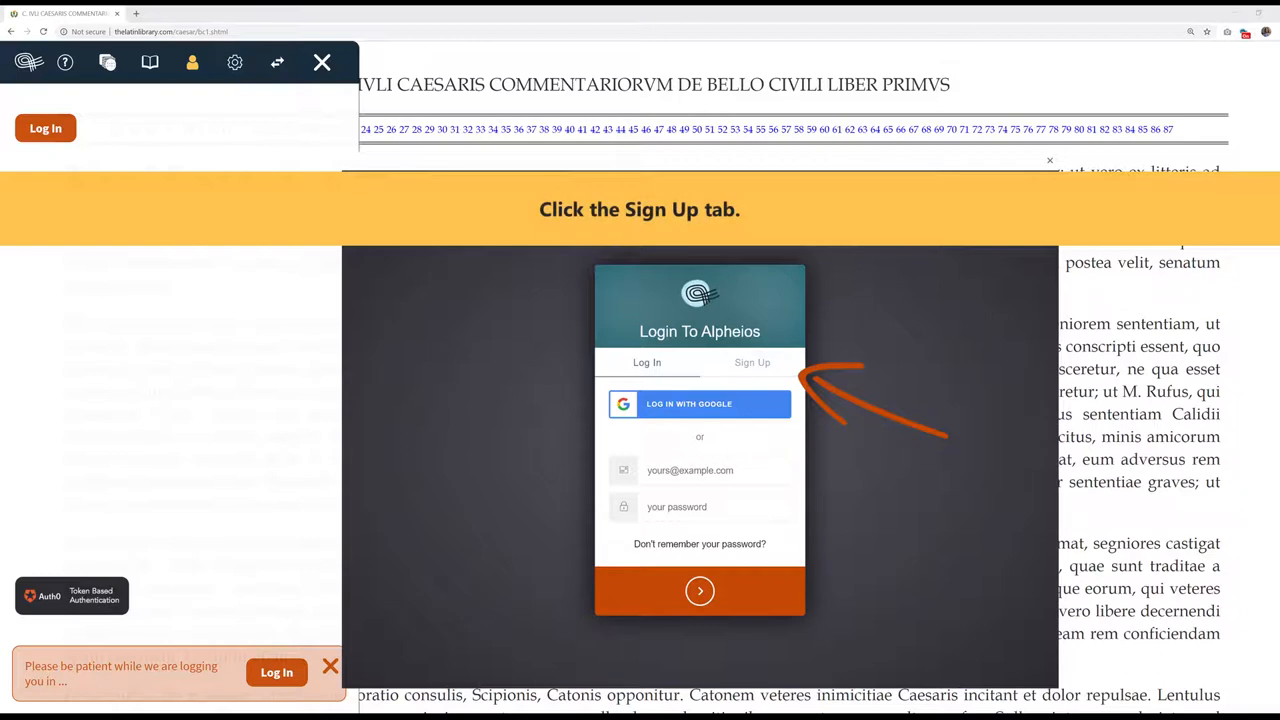
click(752, 362)
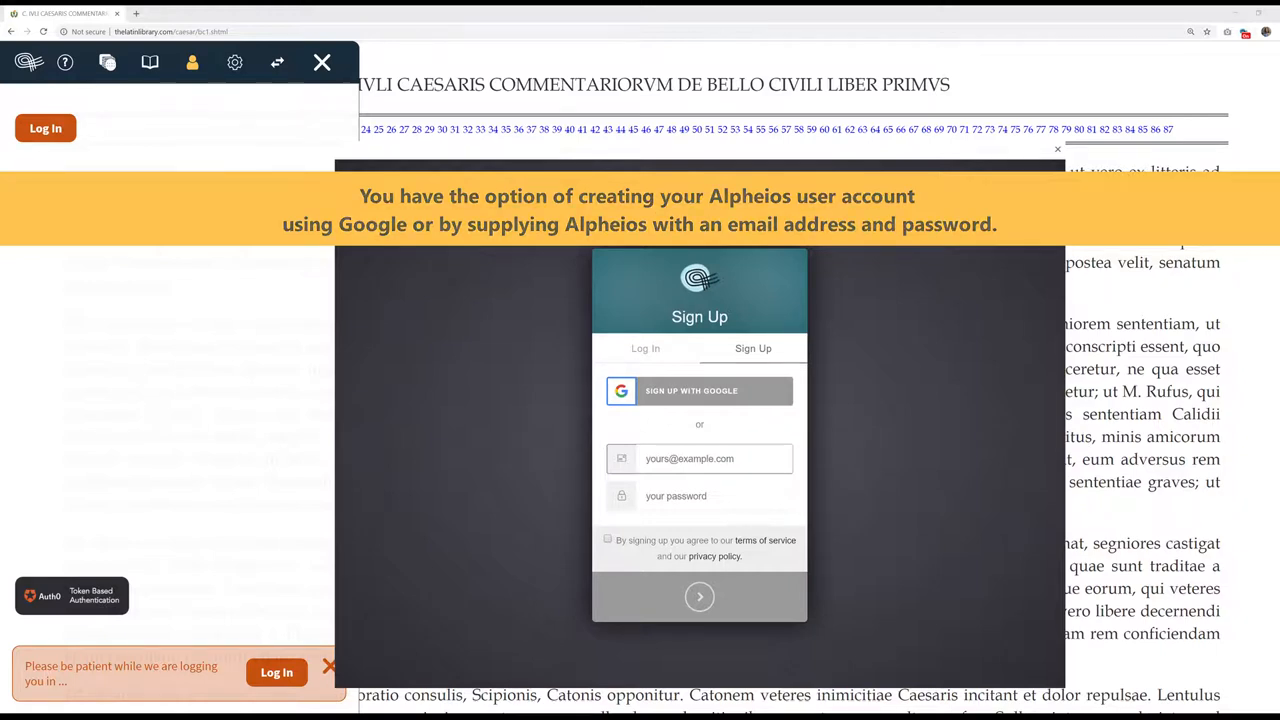
Accept the terms and choose 'Sign Up with Google', reaching Google's sign-in screen.
click(608, 540)
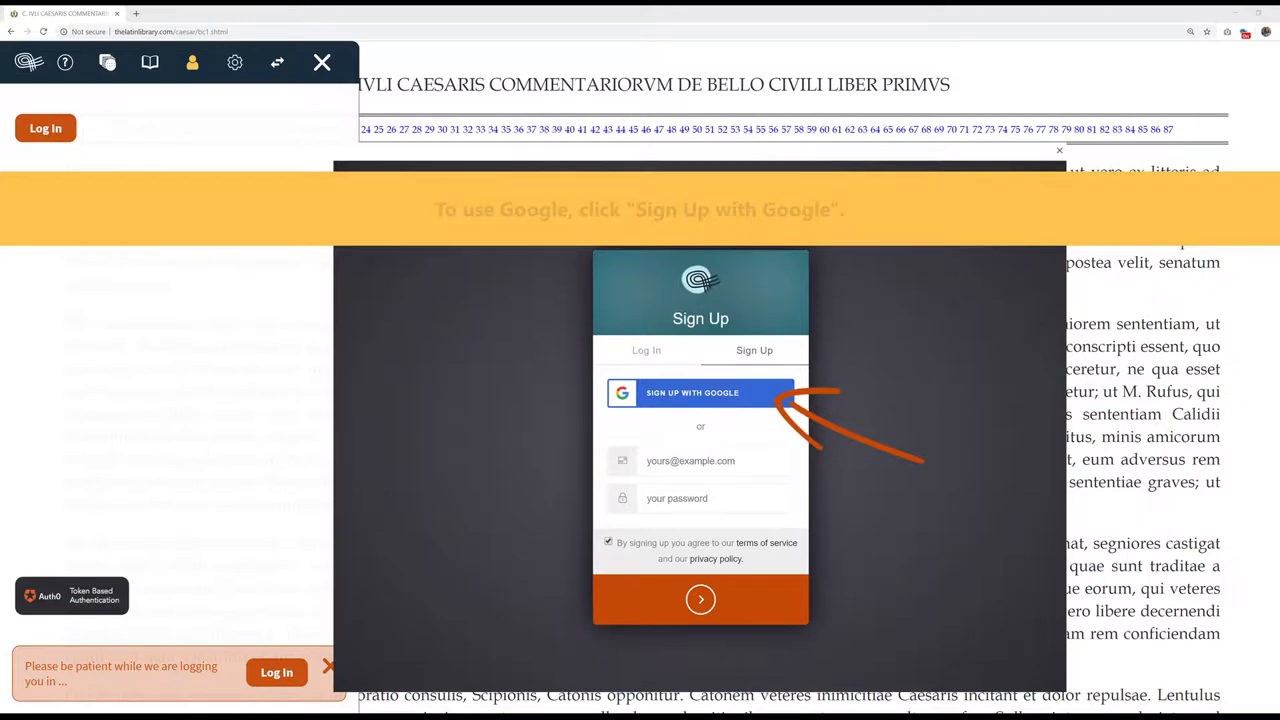
click(700, 392)
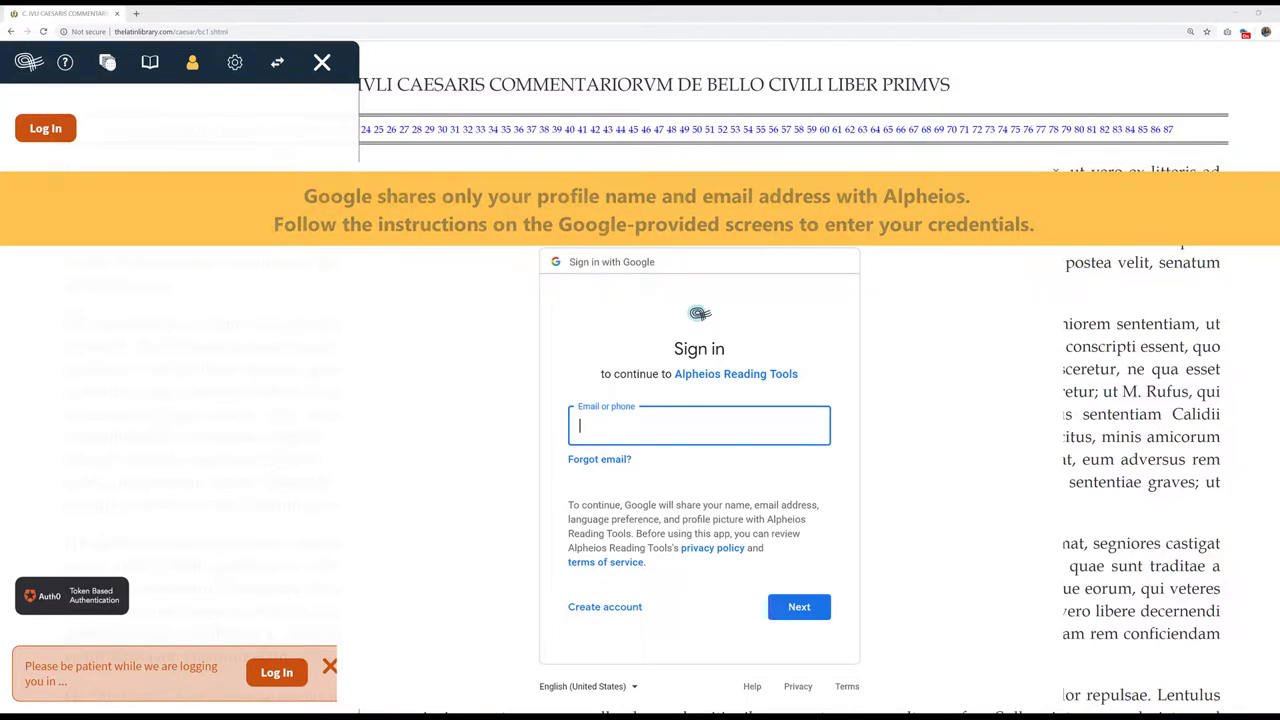
click(604, 606)
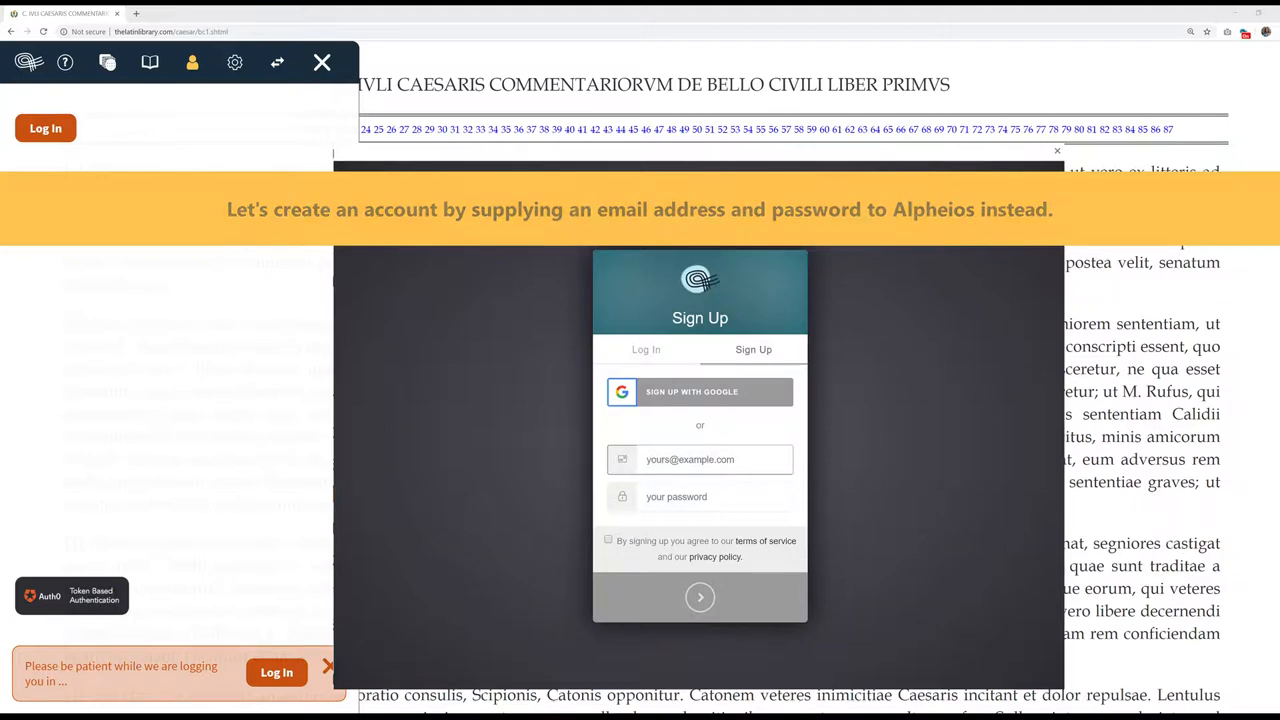
text(janed.doe@example.edu)
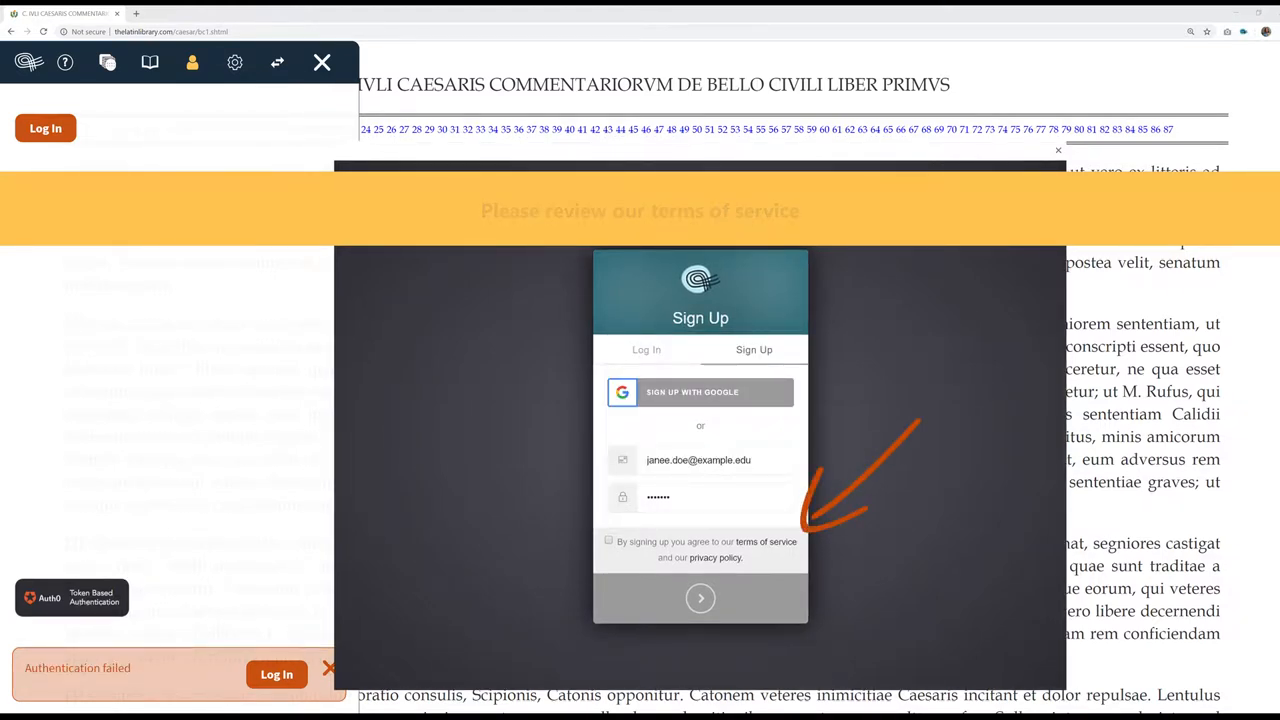
click(766, 542)
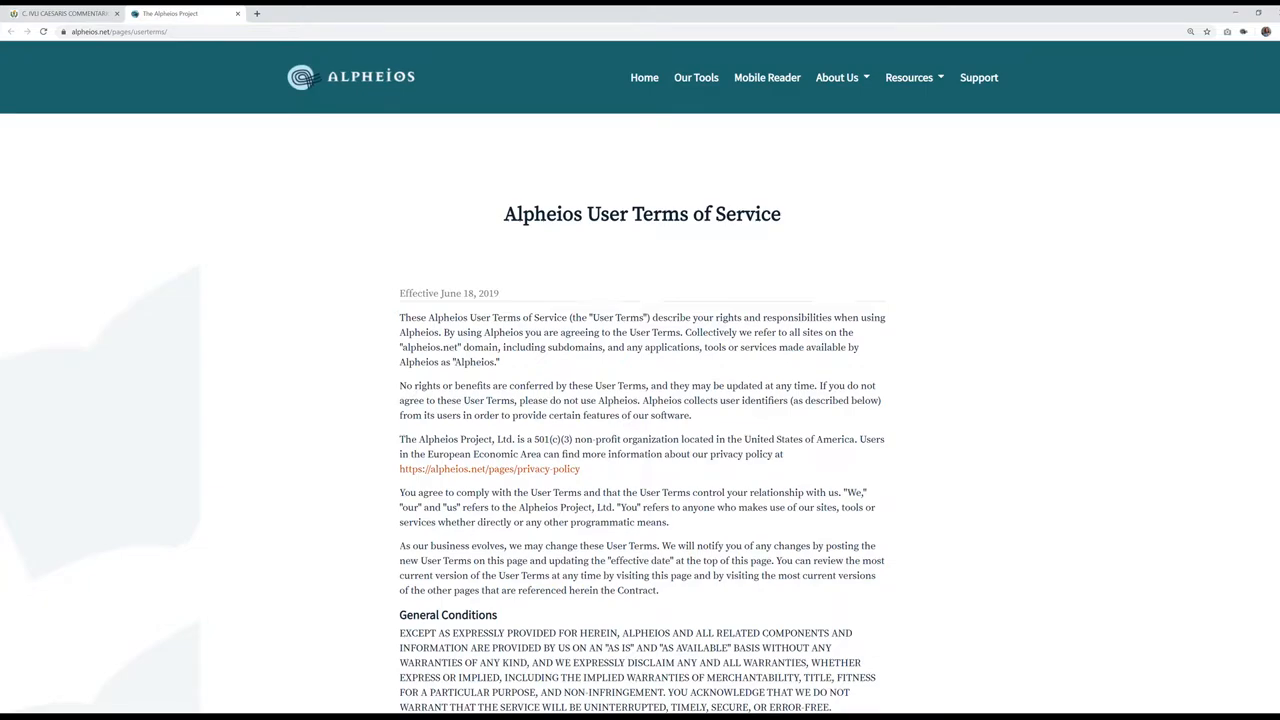
click(60, 12)
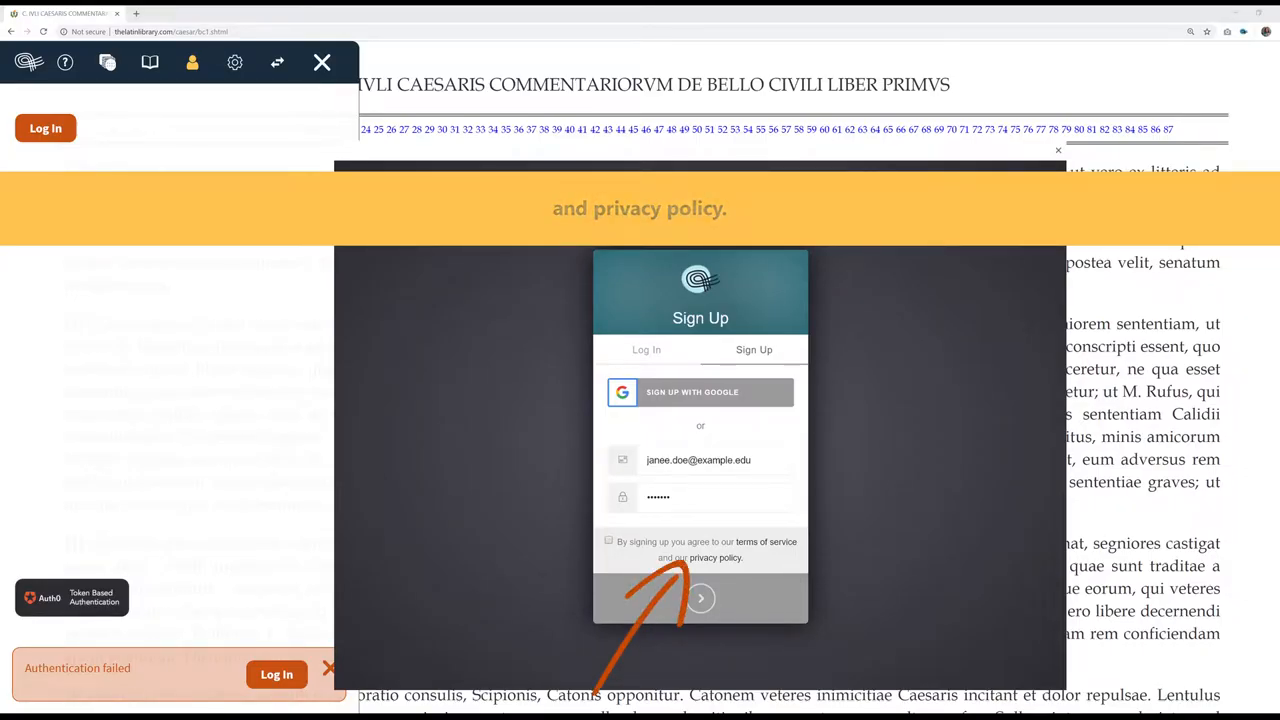
click(714, 558)
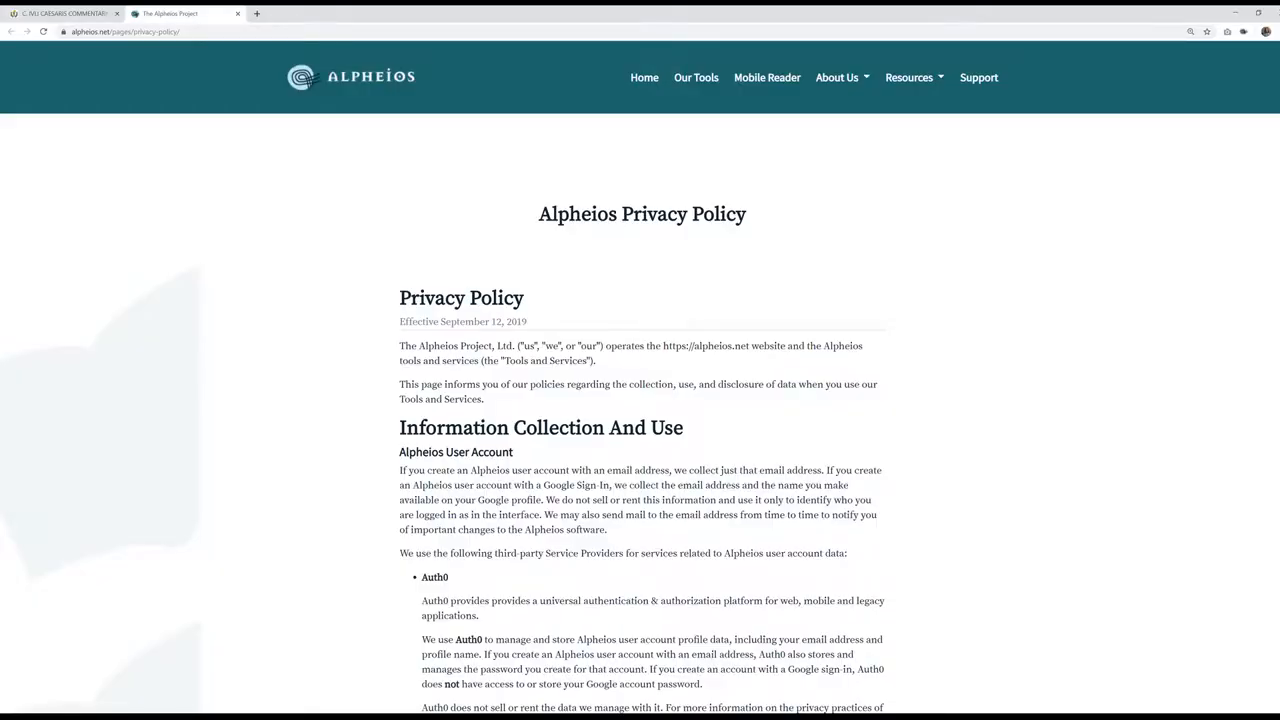
click(62, 12)
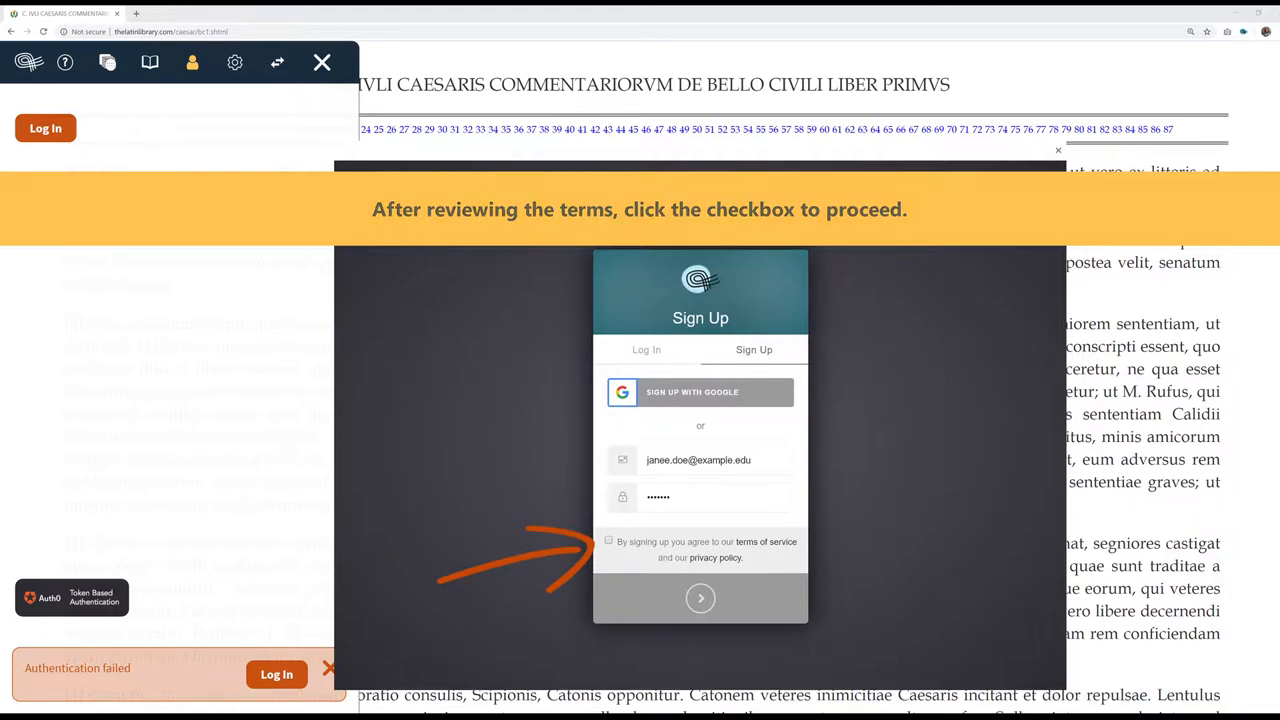
Accept the terms and submit the email sign-up, ending logged in as janee.doe.
click(608, 540)
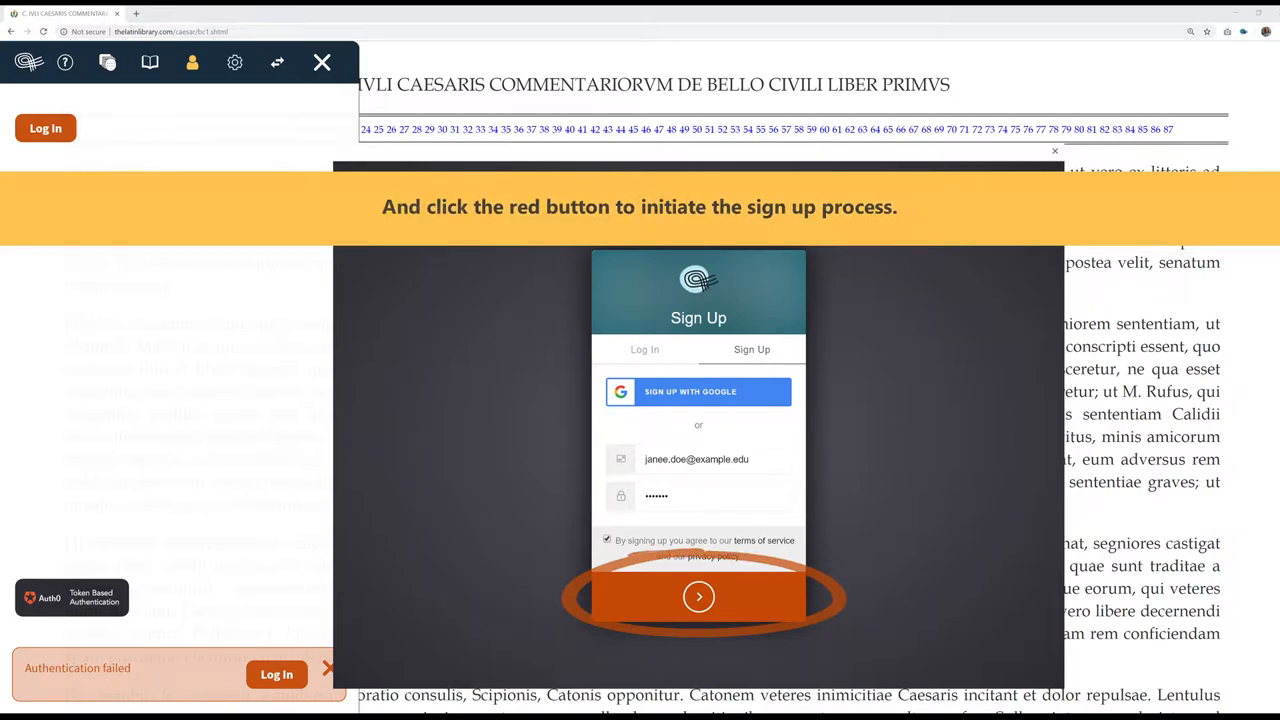
click(698, 596)
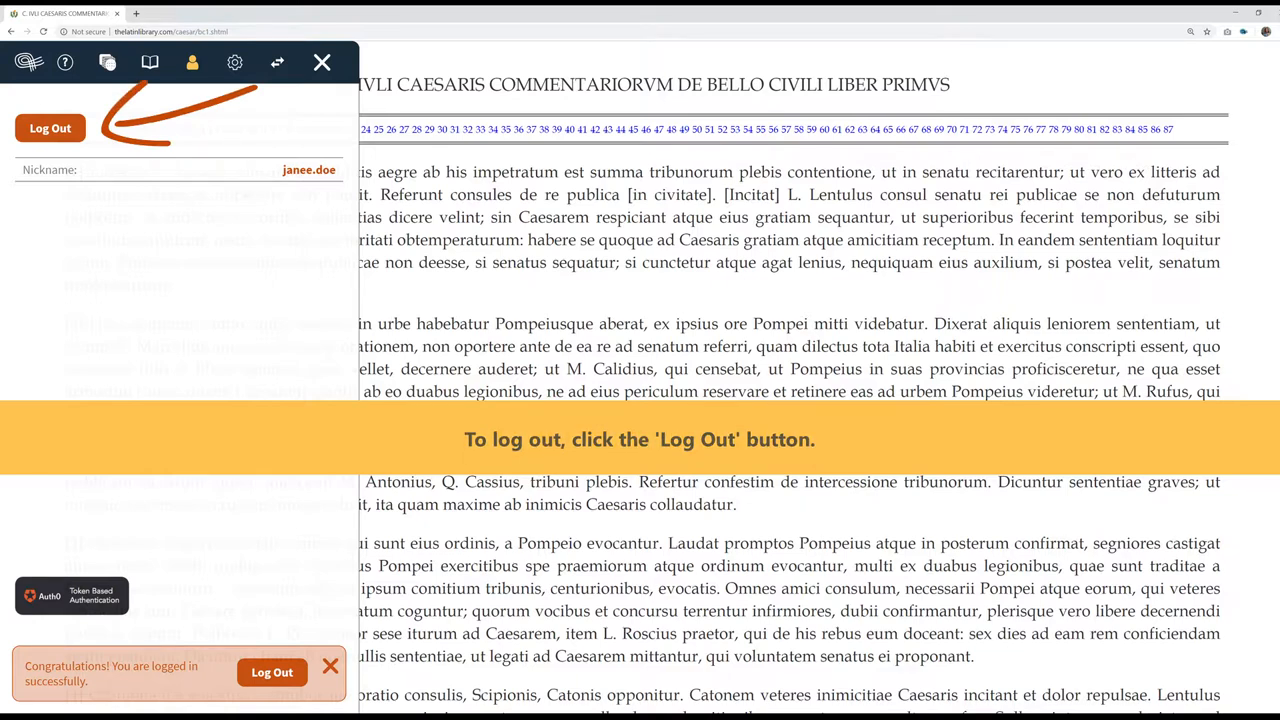
Log out of the newly created Alpheios account.
click(50, 128)
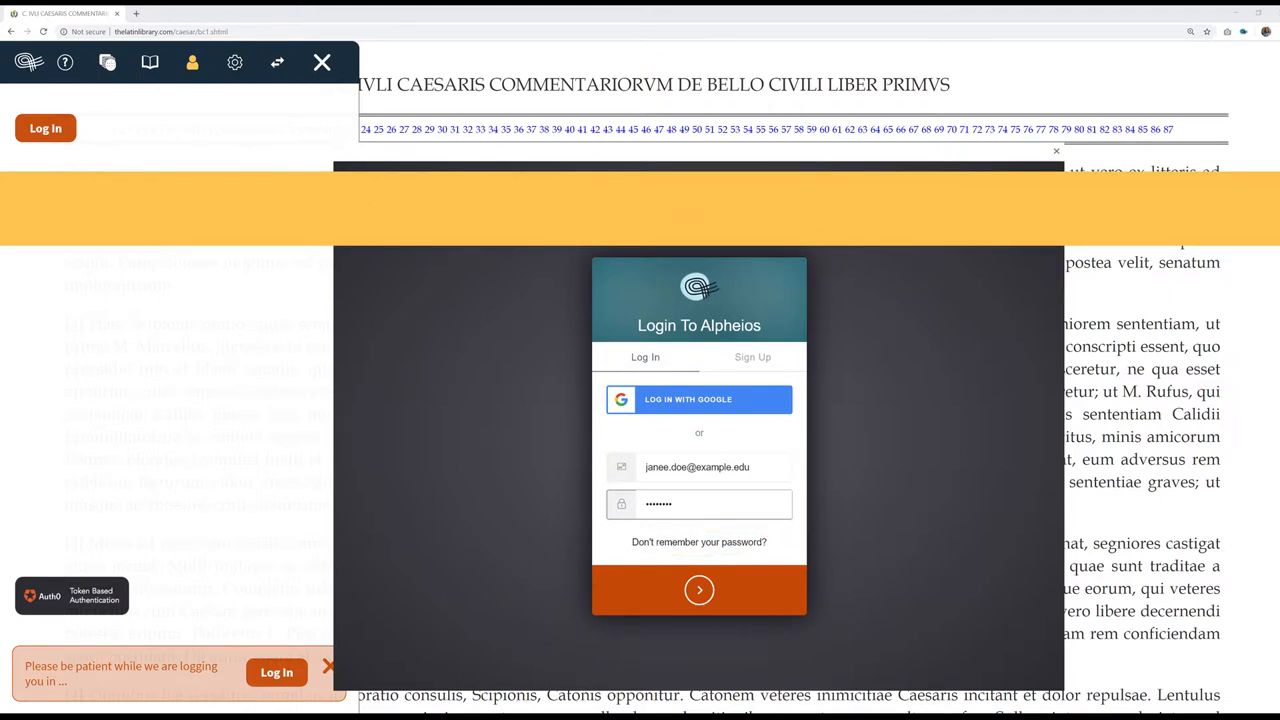
Request a password reset email via 'Don't remember your password?'.
click(700, 540)
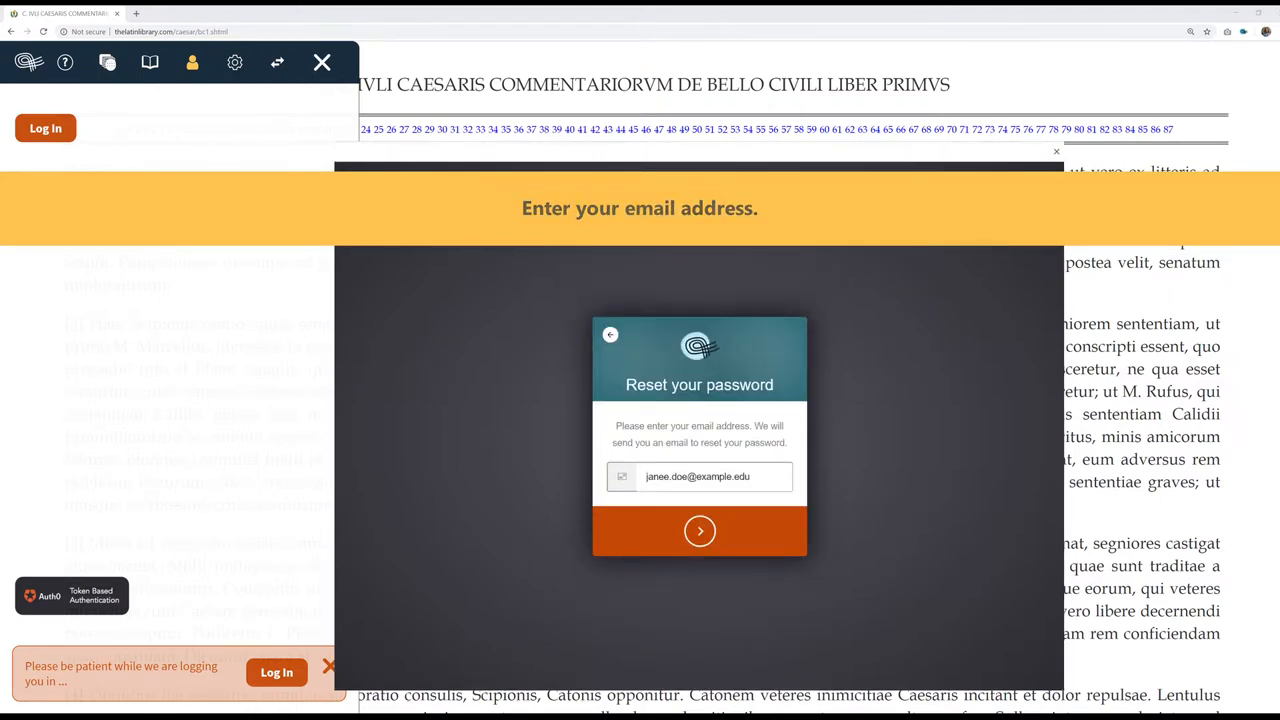
click(700, 532)
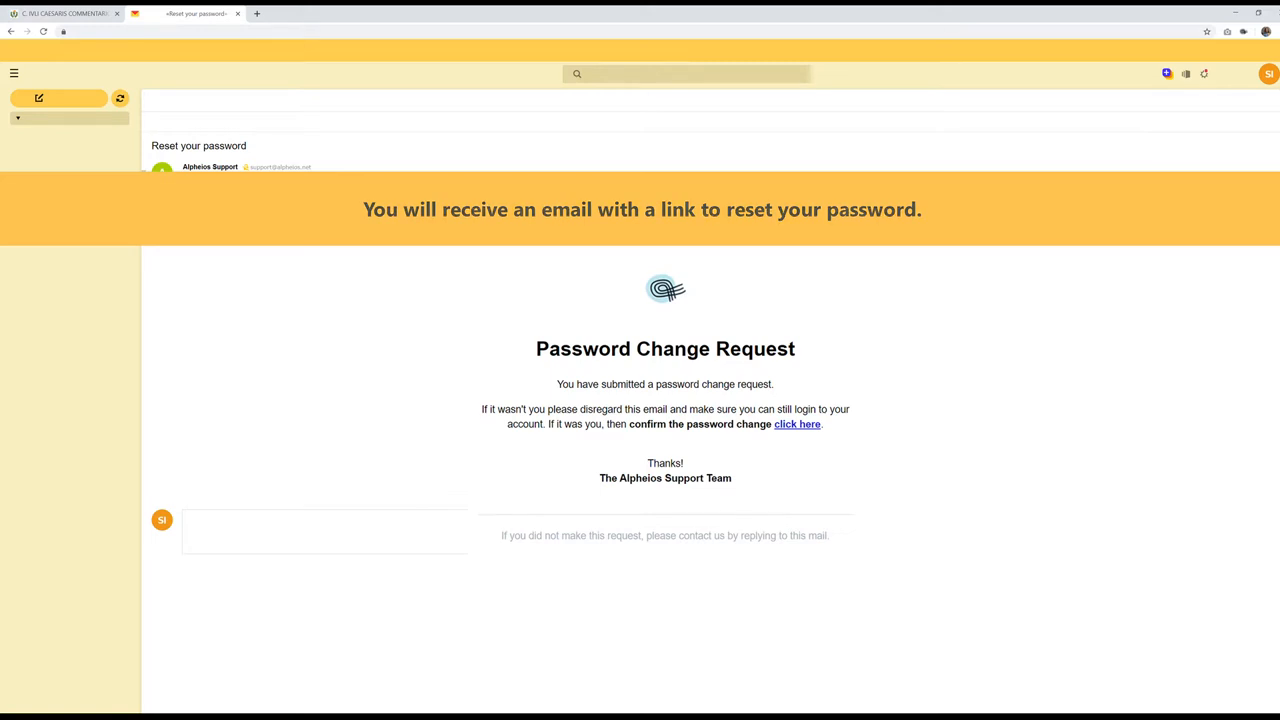
Follow the email's reset link and submit the new password on the Auth0 Change Password page.
click(796, 424)
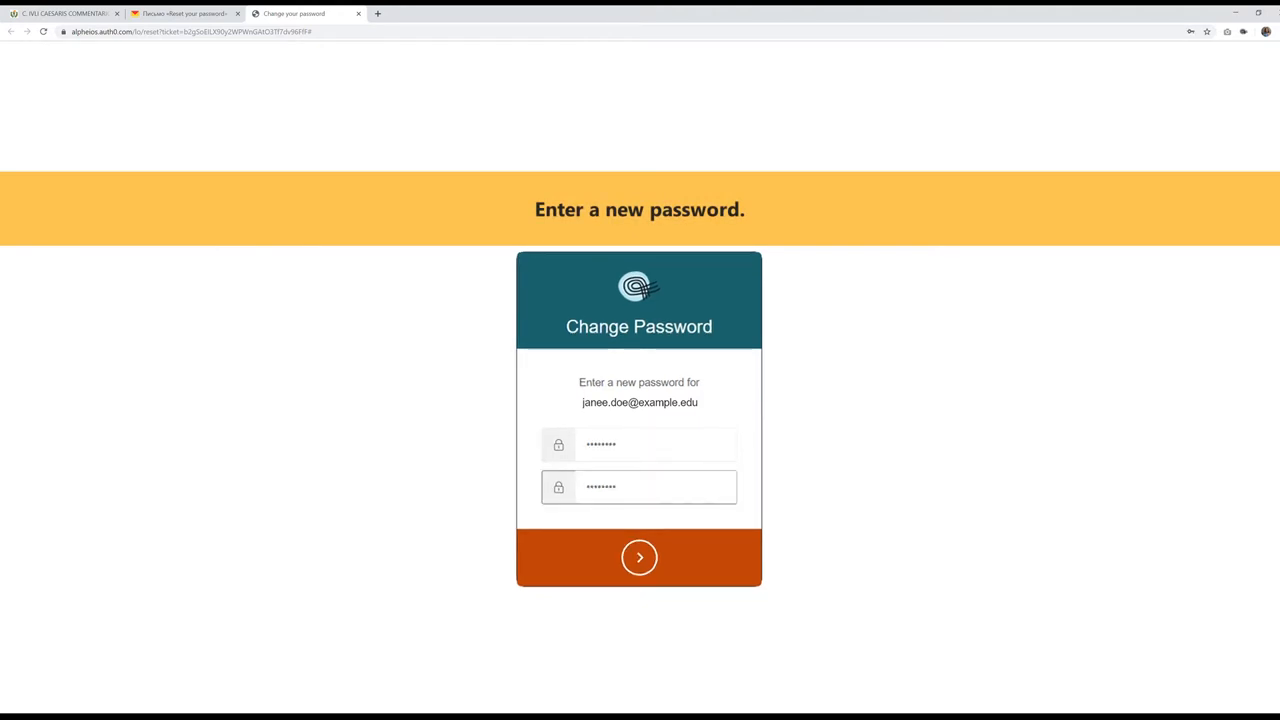
click(640, 556)
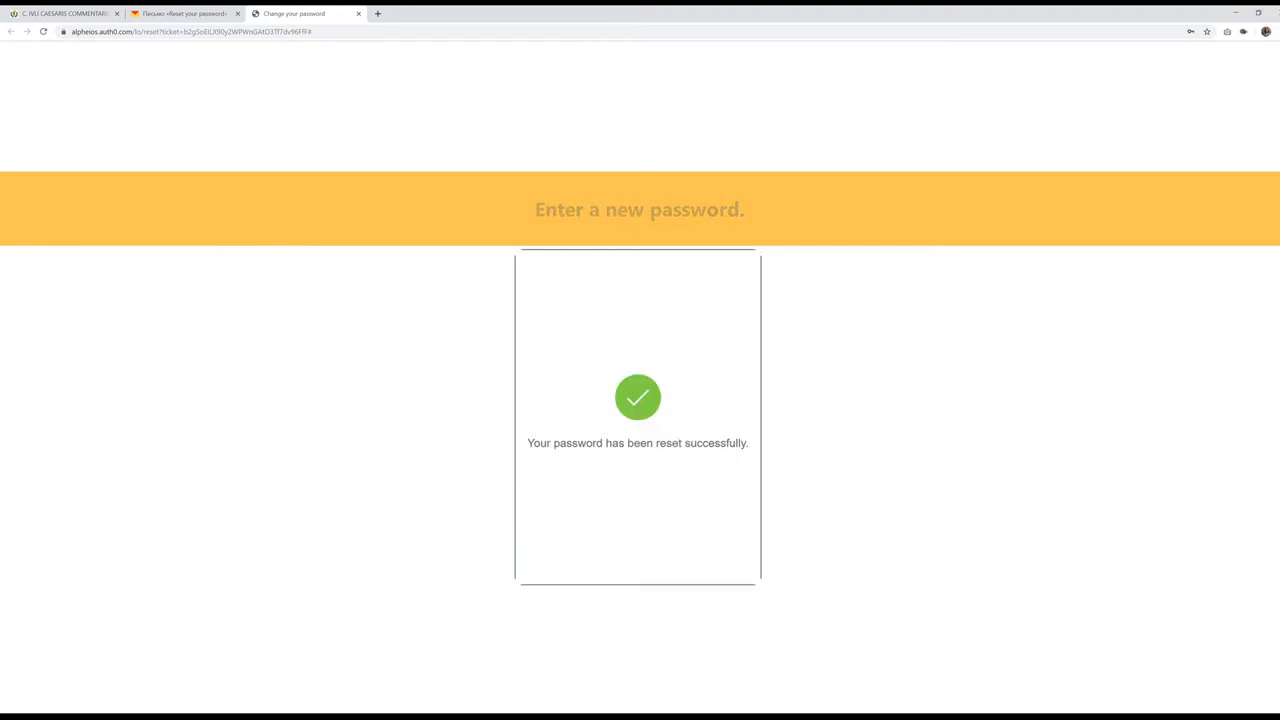